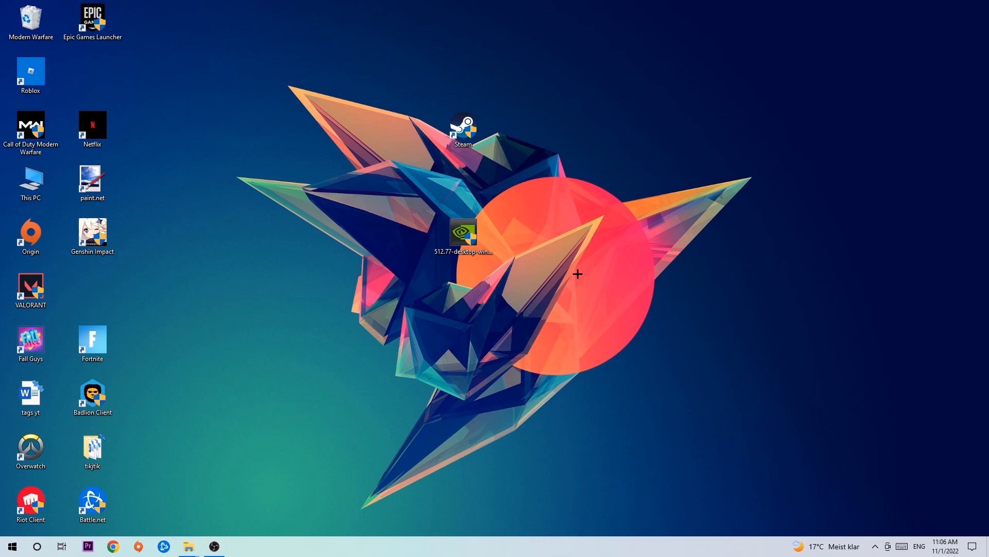
{"action": "mouse_move", "coordinate": [514, 201]}
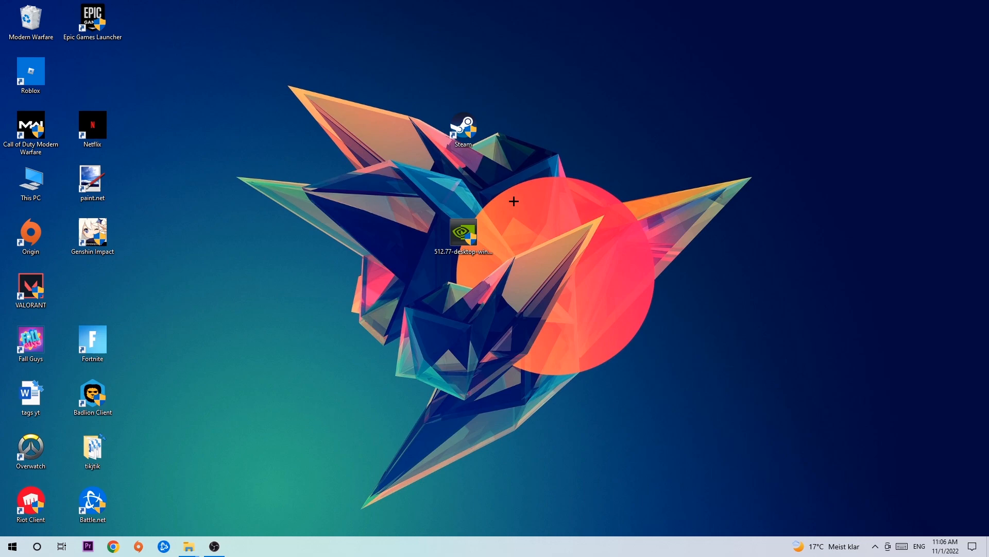
{"action": "mouse_move", "coordinate": [476, 146]}
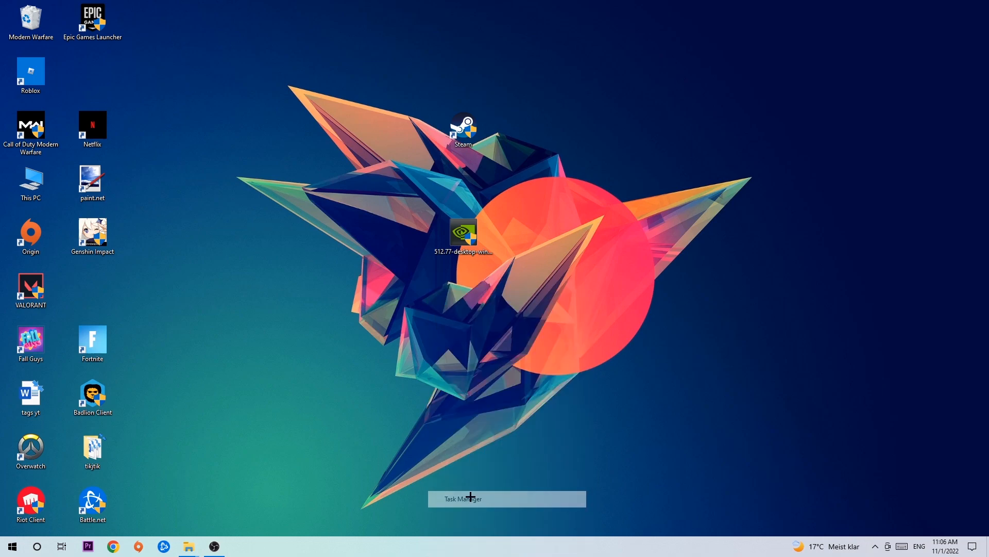
In Task Manager, bring up the End task option for the Google Chrome process.
{"action": "left_click", "coordinate": [462, 499]}
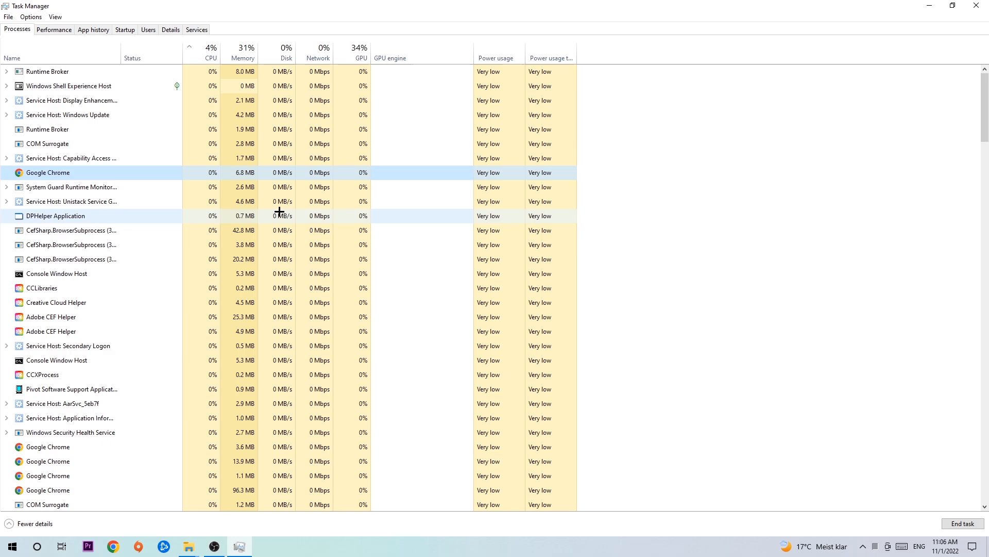
{"action": "right_click", "coordinate": [48, 172]}
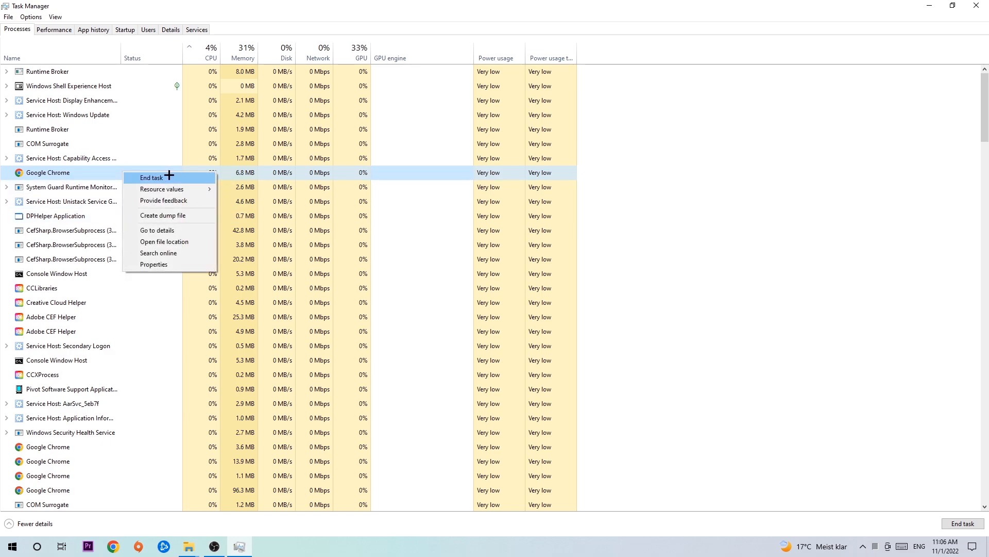
{"action": "mouse_move", "coordinate": [463, 141]}
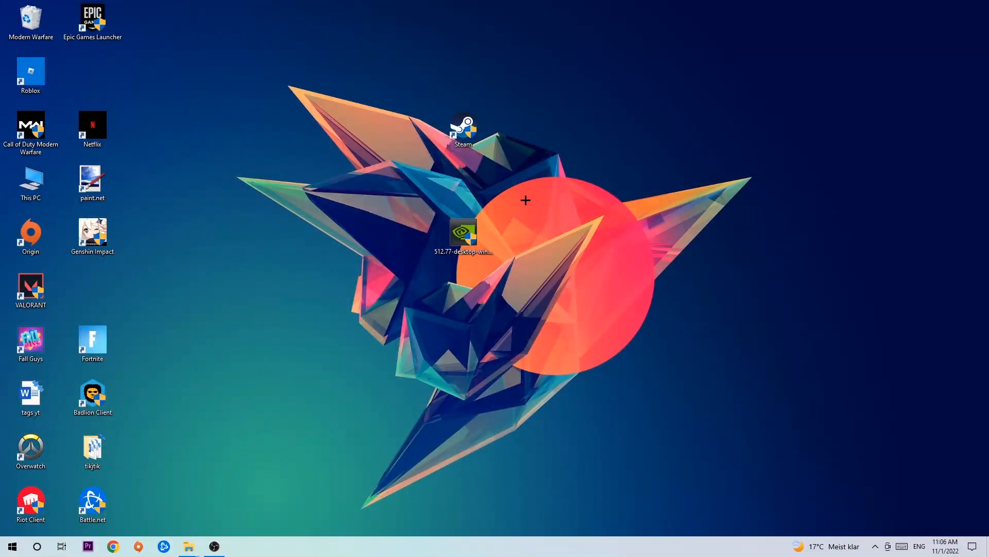
Nudge the Steam shortcut right and back, and briefly scroll through the Start menu.
{"action": "left_click_drag", "start_coordinate": [464, 130], "coordinate": [587, 183]}
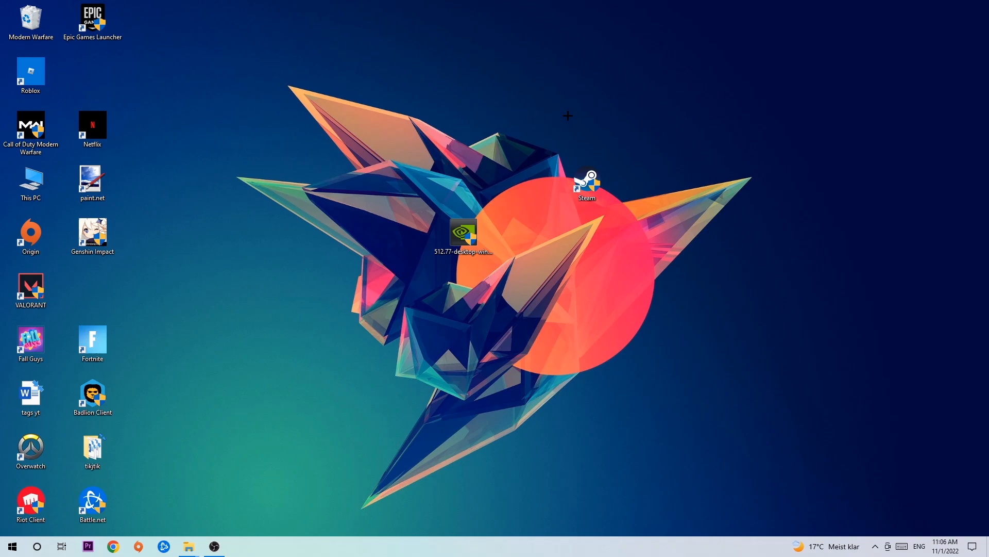
{"action": "left_click_drag", "start_coordinate": [586, 184], "coordinate": [483, 145]}
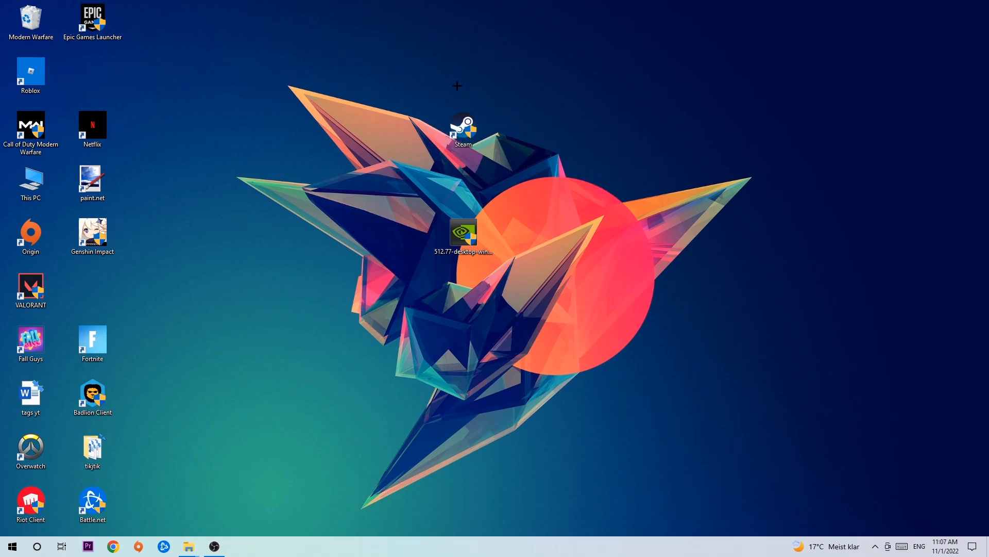
{"action": "left_click", "coordinate": [10, 546]}
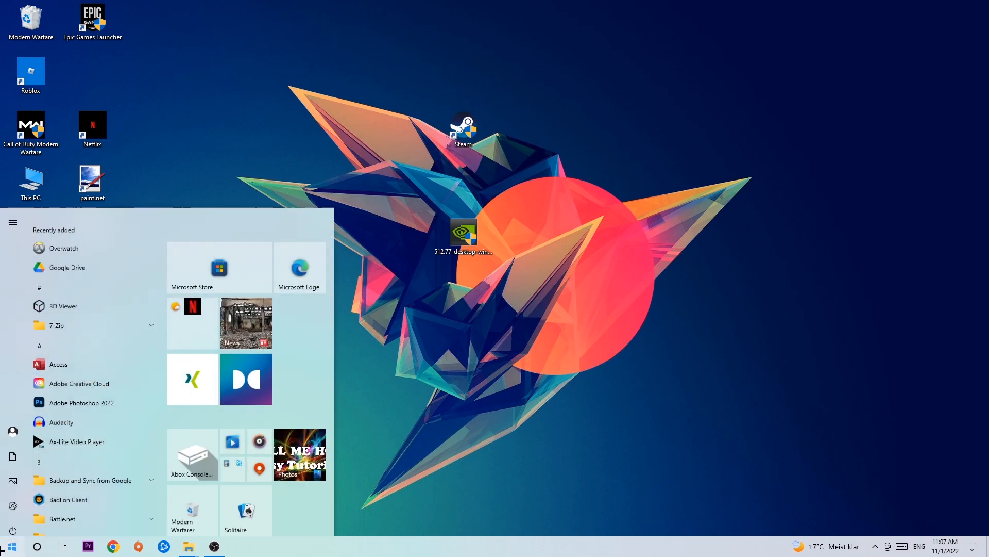
{"action": "scroll", "scroll_direction": "down", "scroll_amount": 3}
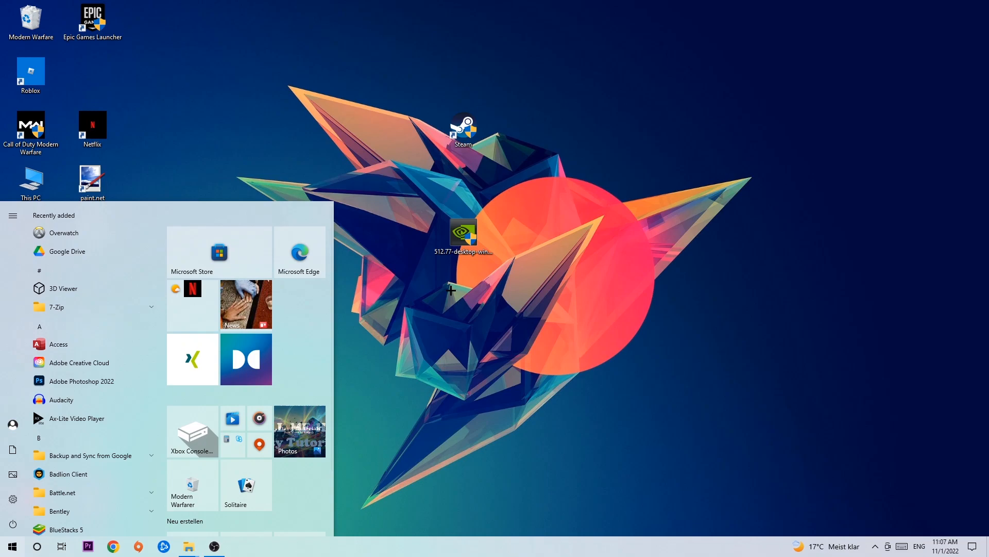
{"action": "left_click", "coordinate": [11, 546]}
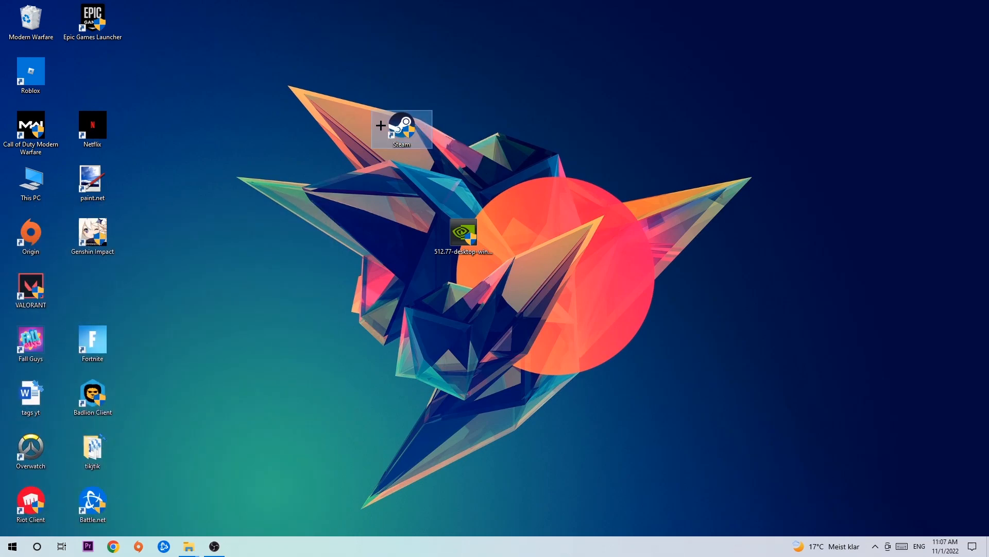
Drag the Steam shortcut further left and lower on the desktop.
{"action": "right_click", "coordinate": [401, 128]}
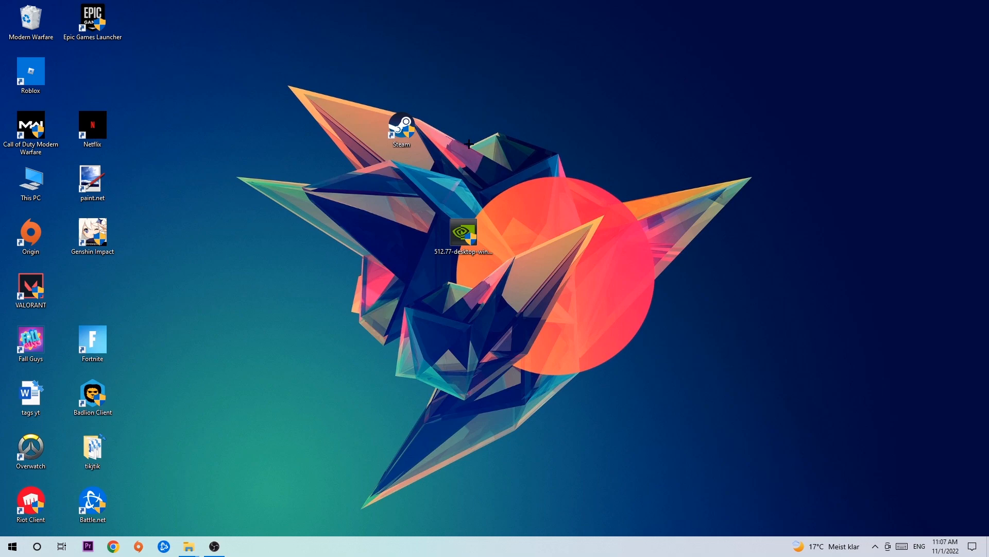
{"action": "mouse_move", "coordinate": [470, 143]}
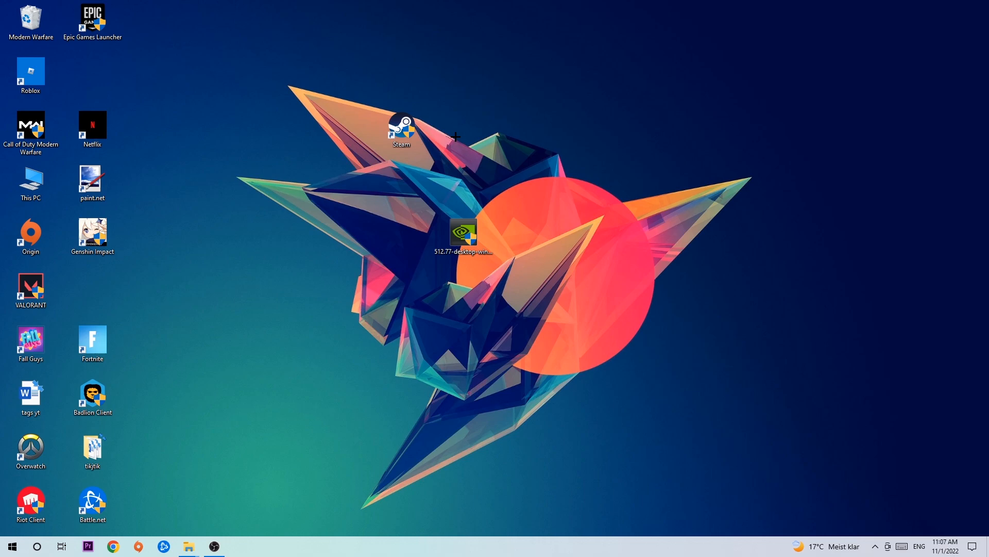
{"action": "left_click_drag", "start_coordinate": [401, 125], "coordinate": [339, 184]}
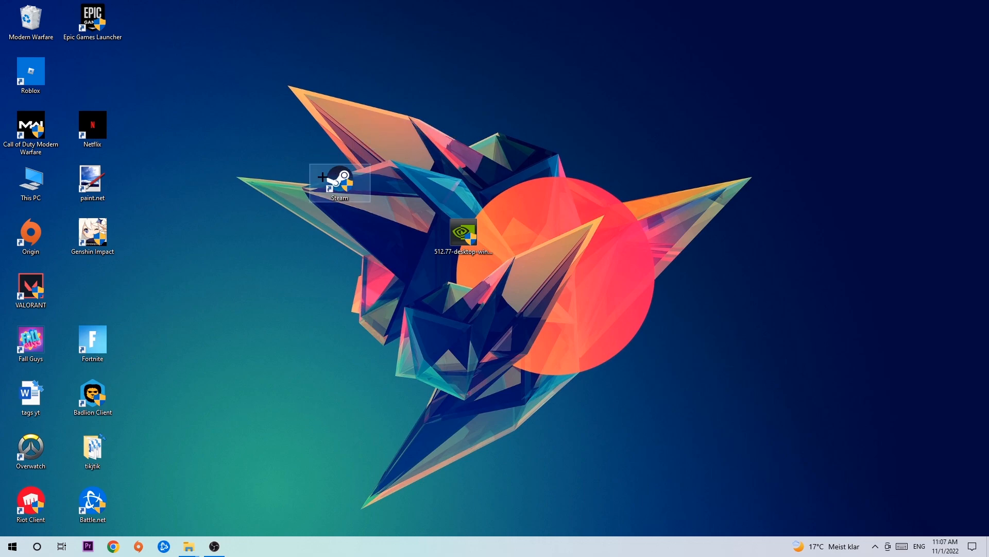
In Steam's Properties, set Windows 8 compatibility mode and Run as administrator, then confirm.
{"action": "right_click", "coordinate": [339, 179]}
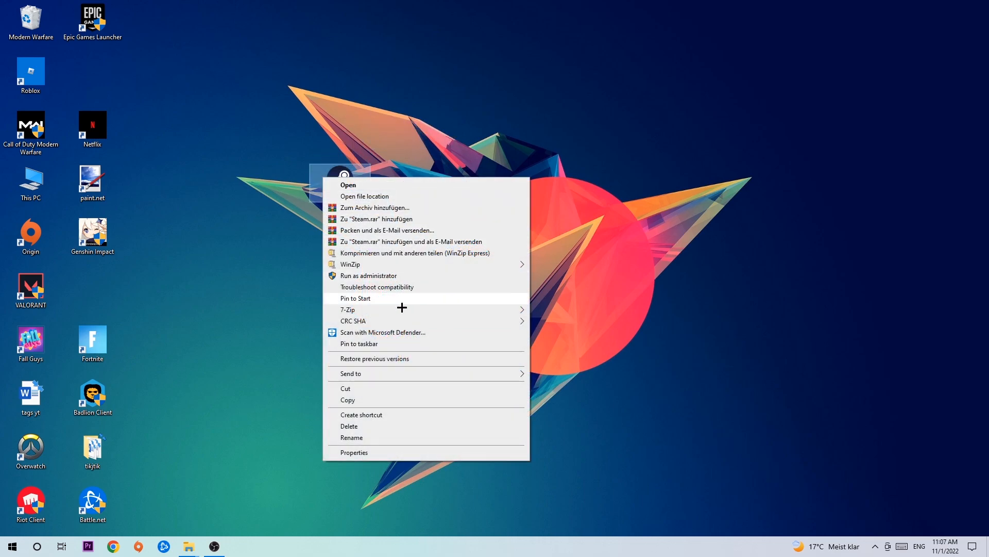
{"action": "left_click", "coordinate": [353, 451]}
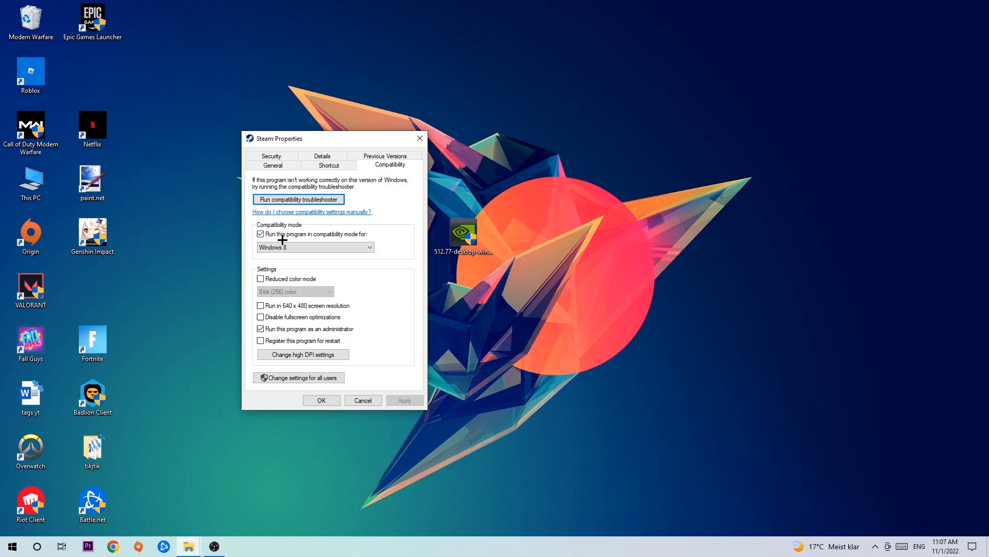
{"action": "mouse_move", "coordinate": [372, 234]}
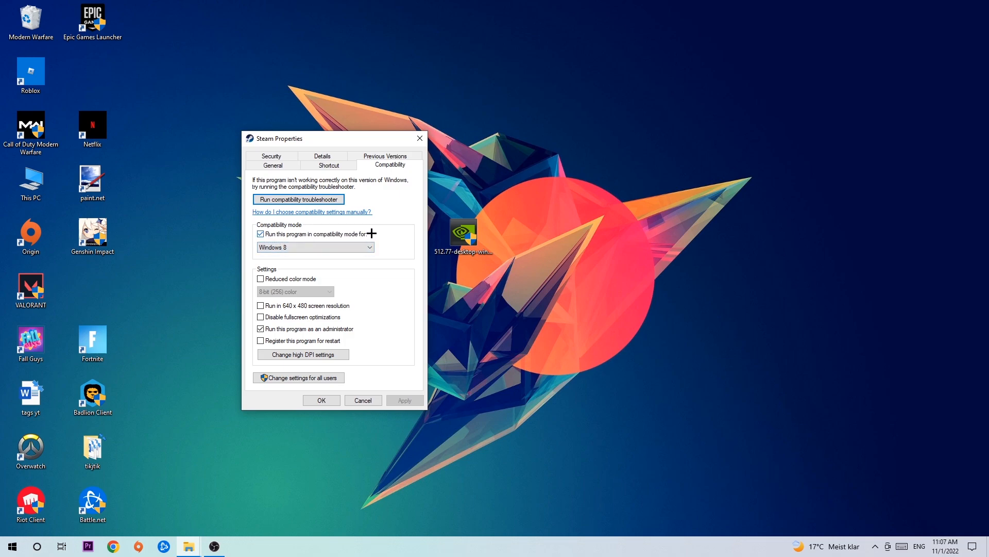
{"action": "mouse_move", "coordinate": [285, 324]}
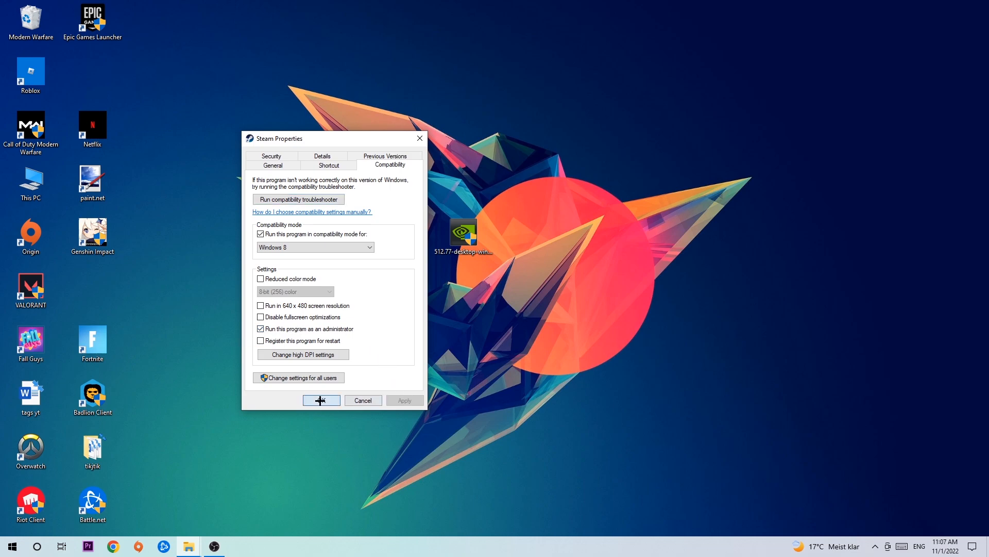
{"action": "left_click", "coordinate": [321, 400]}
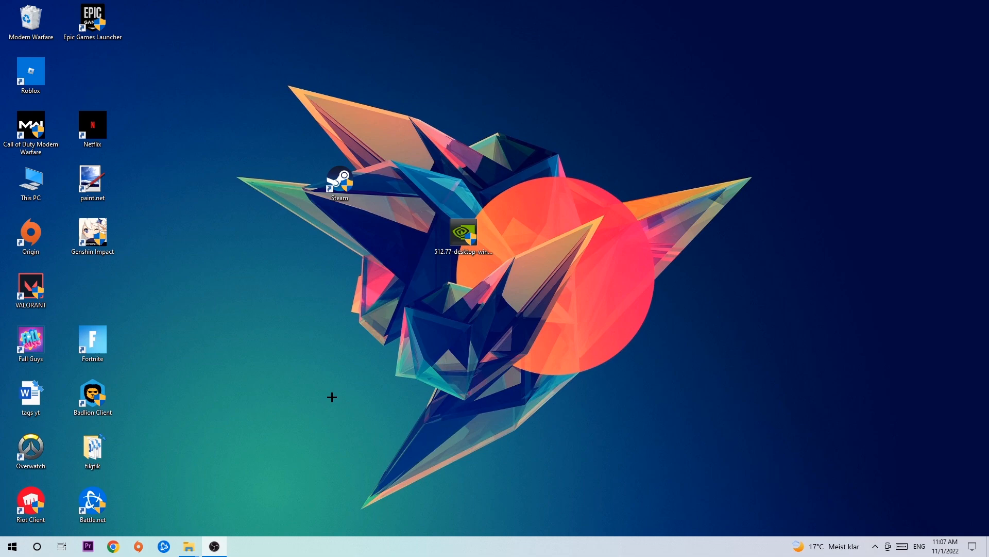
{"action": "mouse_move", "coordinate": [330, 331]}
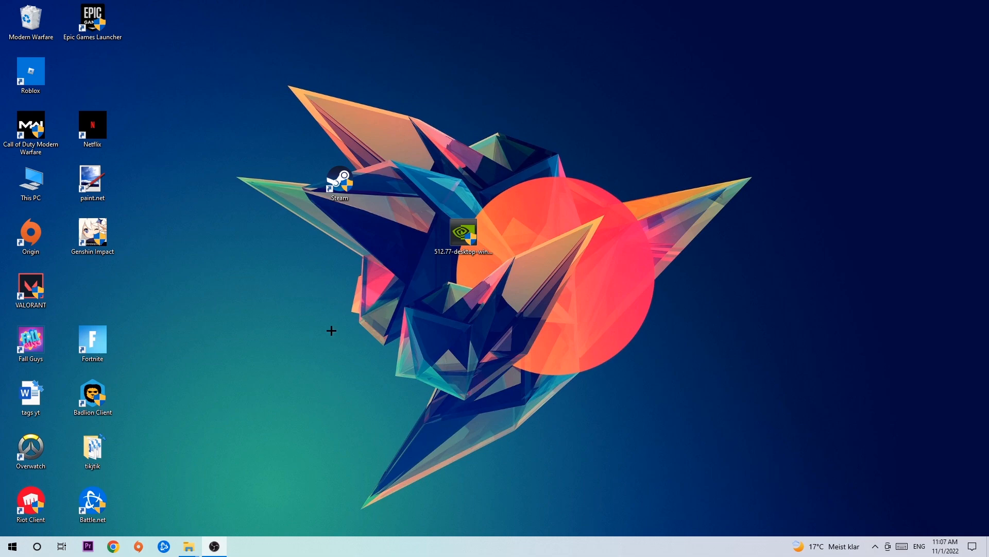
{"action": "mouse_move", "coordinate": [352, 195]}
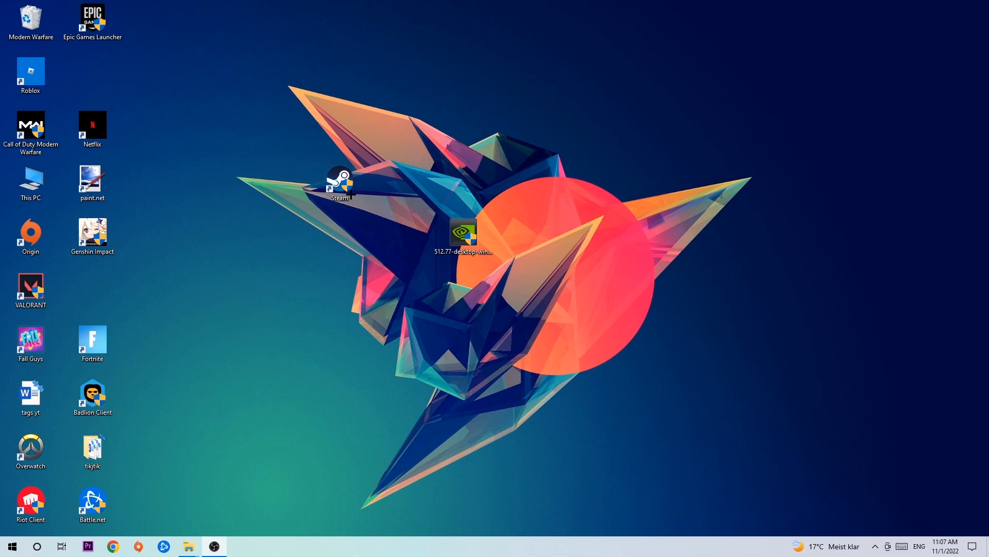
{"action": "left_click", "coordinate": [341, 179]}
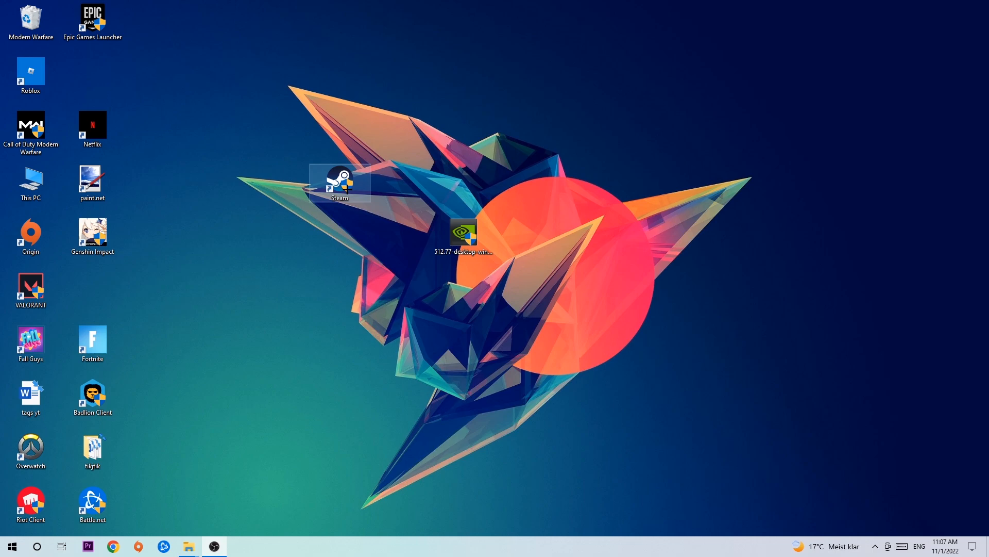
{"action": "mouse_move", "coordinate": [351, 129]}
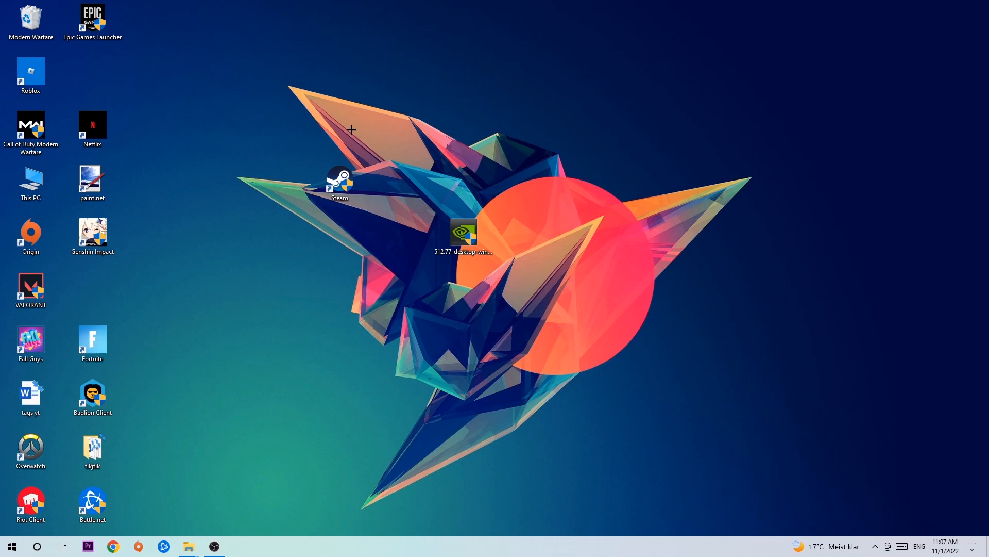
{"action": "mouse_move", "coordinate": [350, 129]}
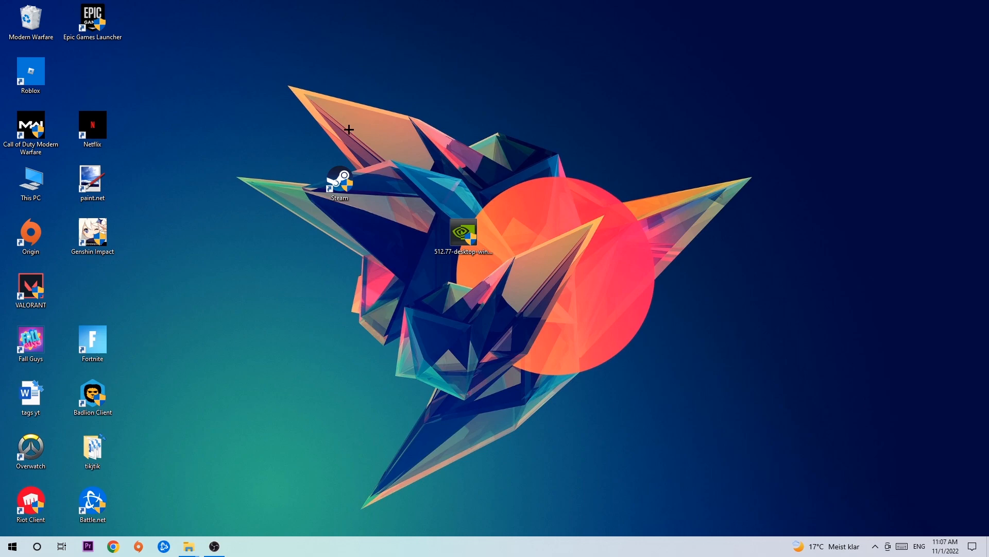